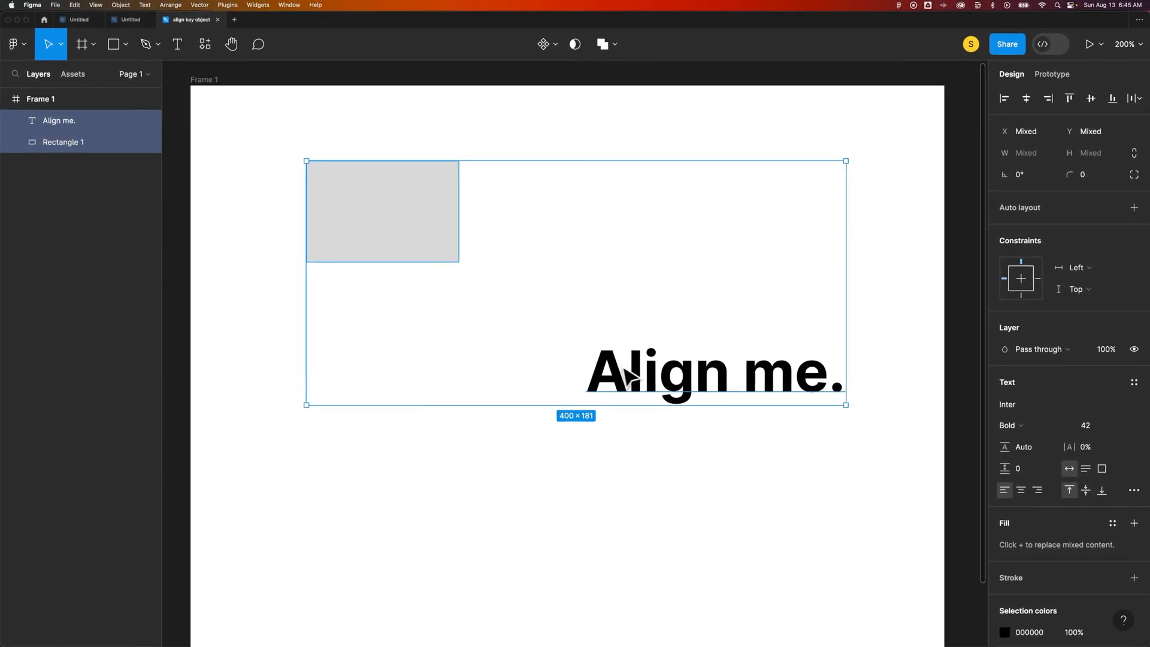
pyautogui.moveTo(807, 245)
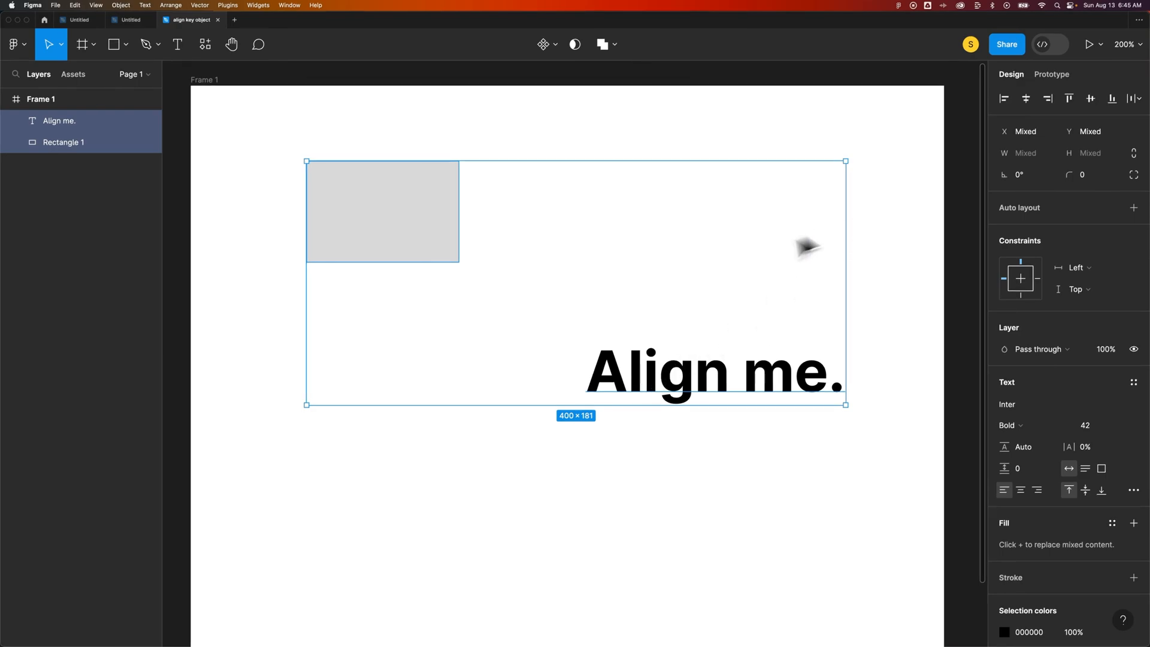
pyautogui.moveTo(624, 354)
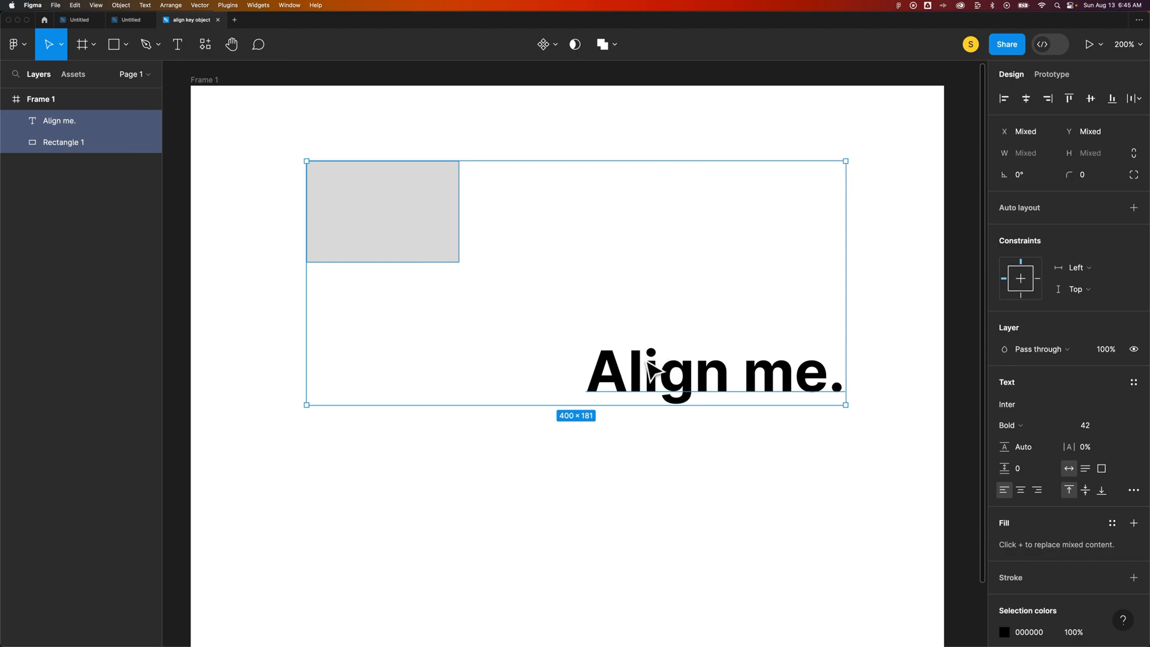
pyautogui.moveTo(943, 163)
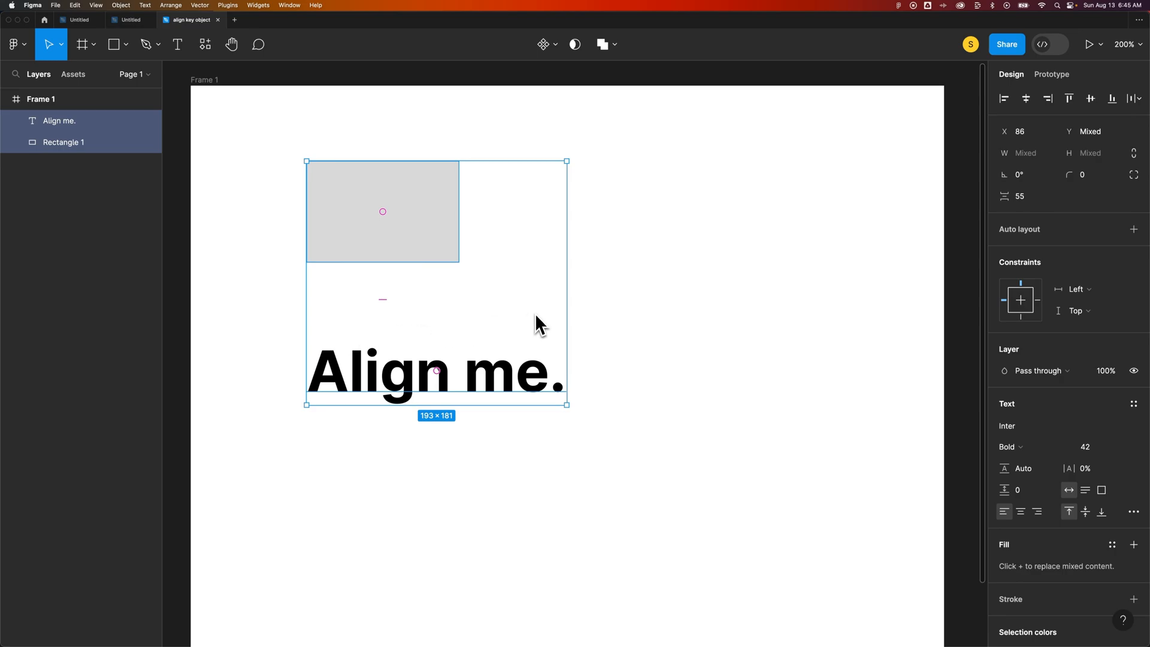
pyautogui.moveTo(638, 321)
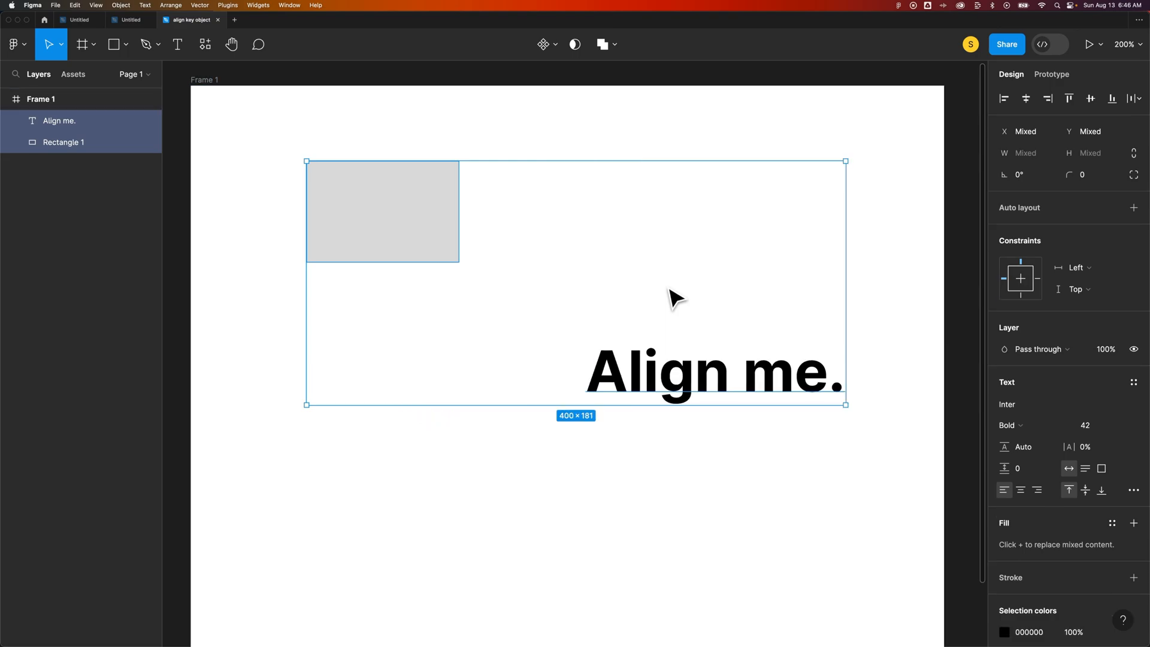
# Deselect everything and search the plugin resources for 'align' to find Align To.
pyautogui.click(580, 335)
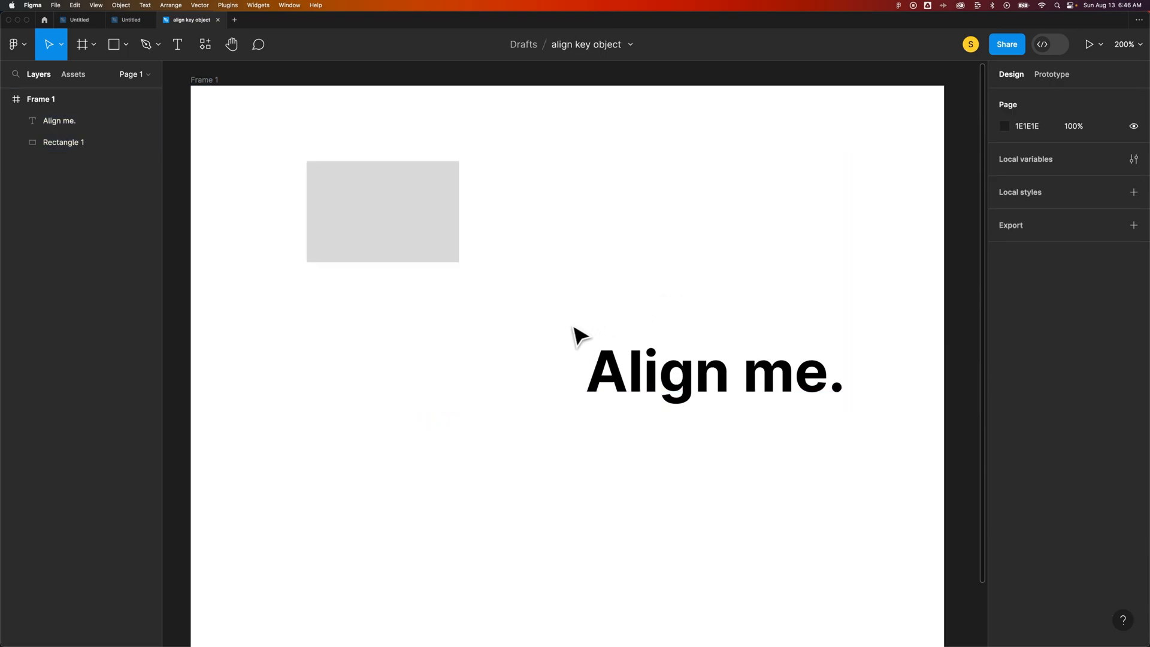
pyautogui.moveTo(476, 340)
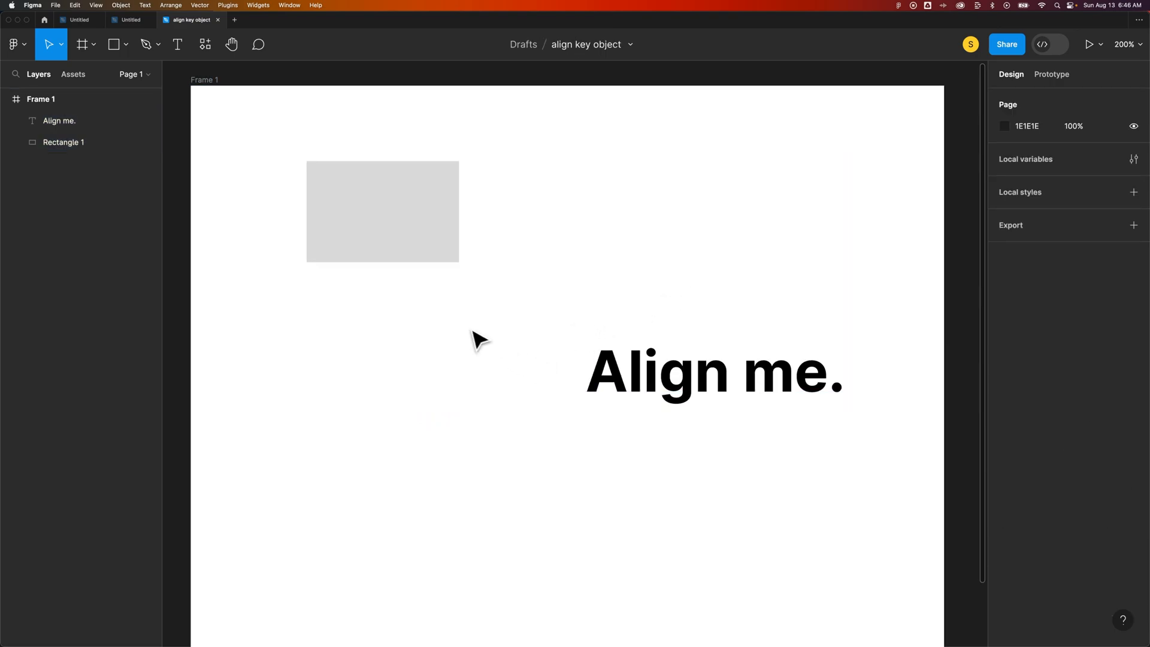
pyautogui.moveTo(59, 18)
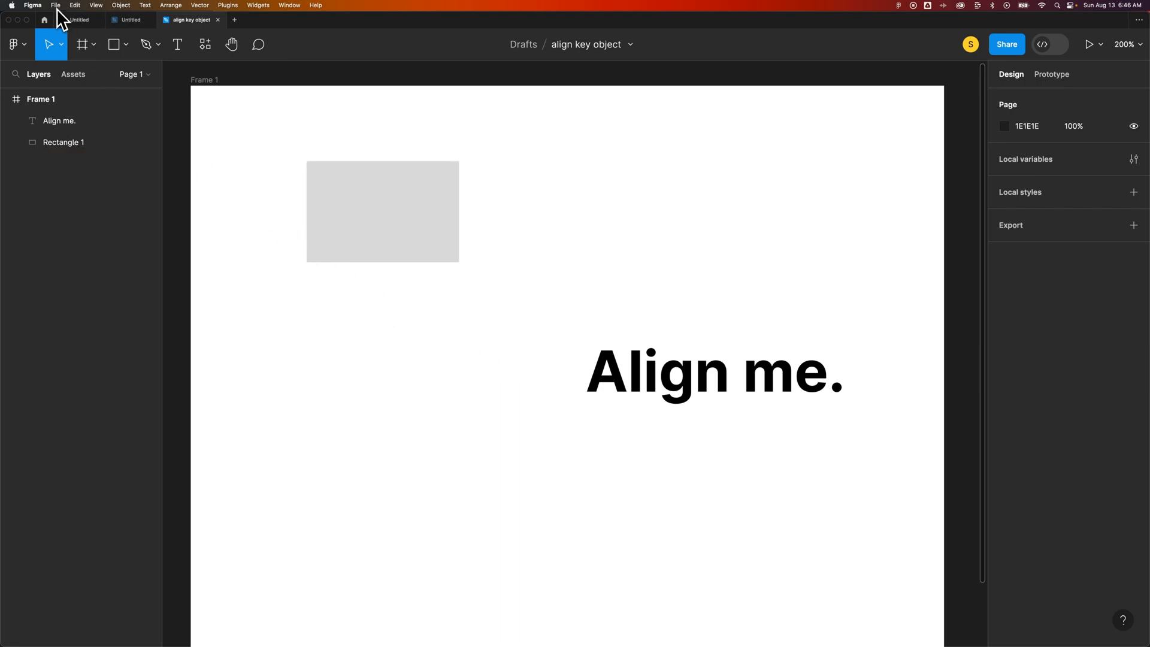
pyautogui.click(13, 44)
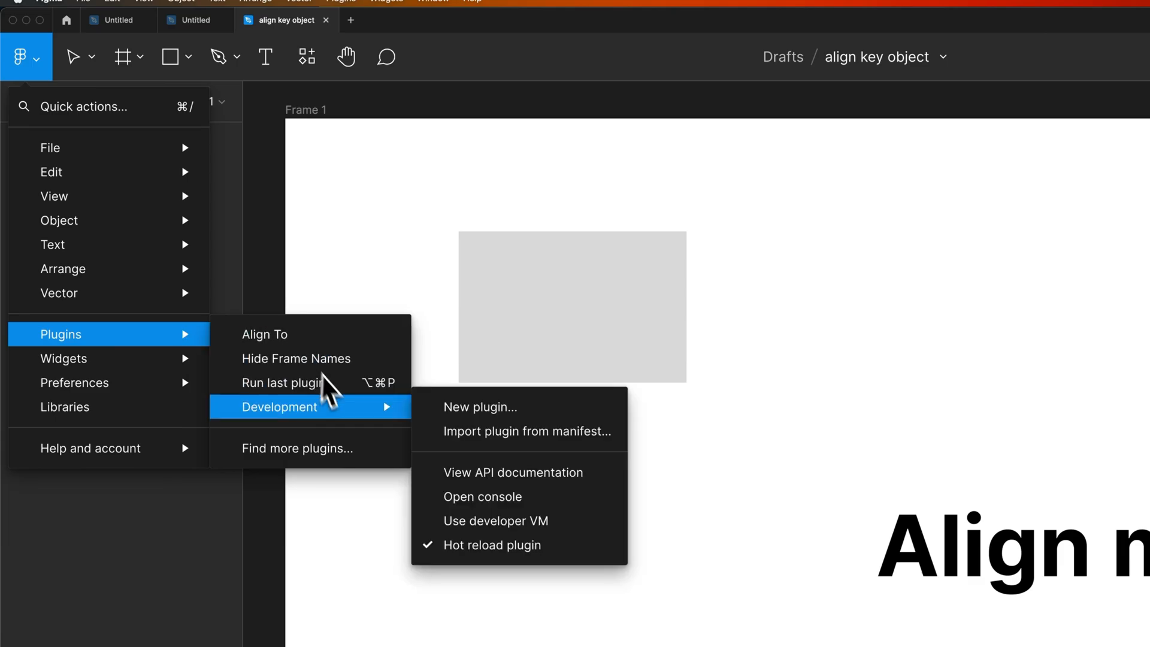
pyautogui.click(261, 45)
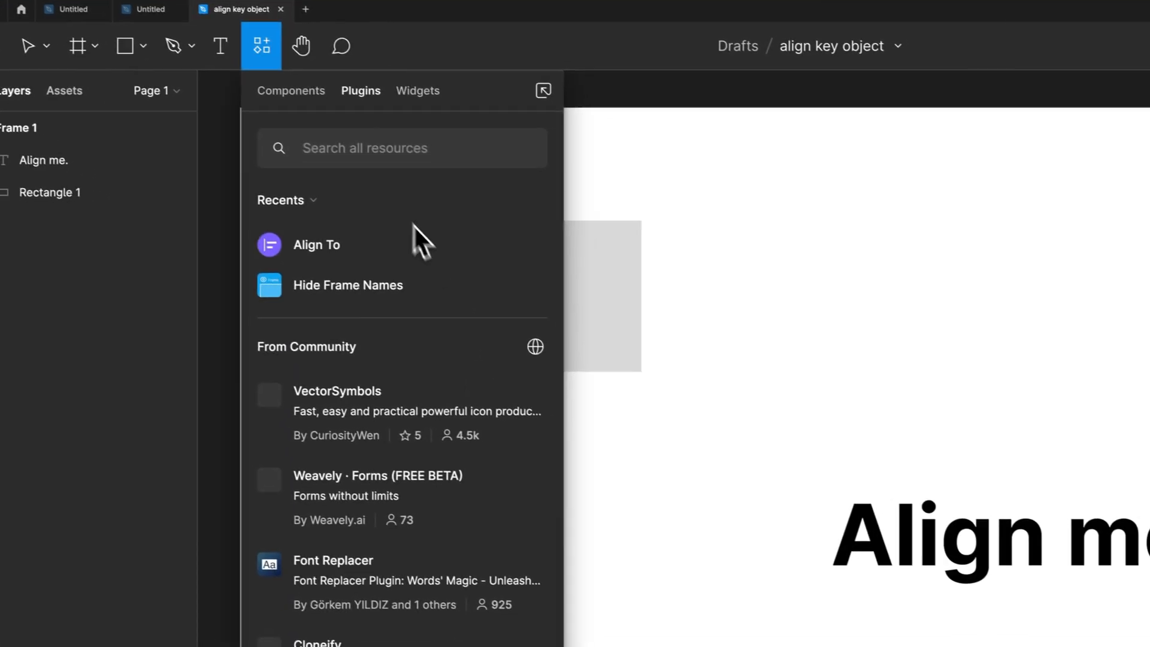
pyautogui.write('align to')
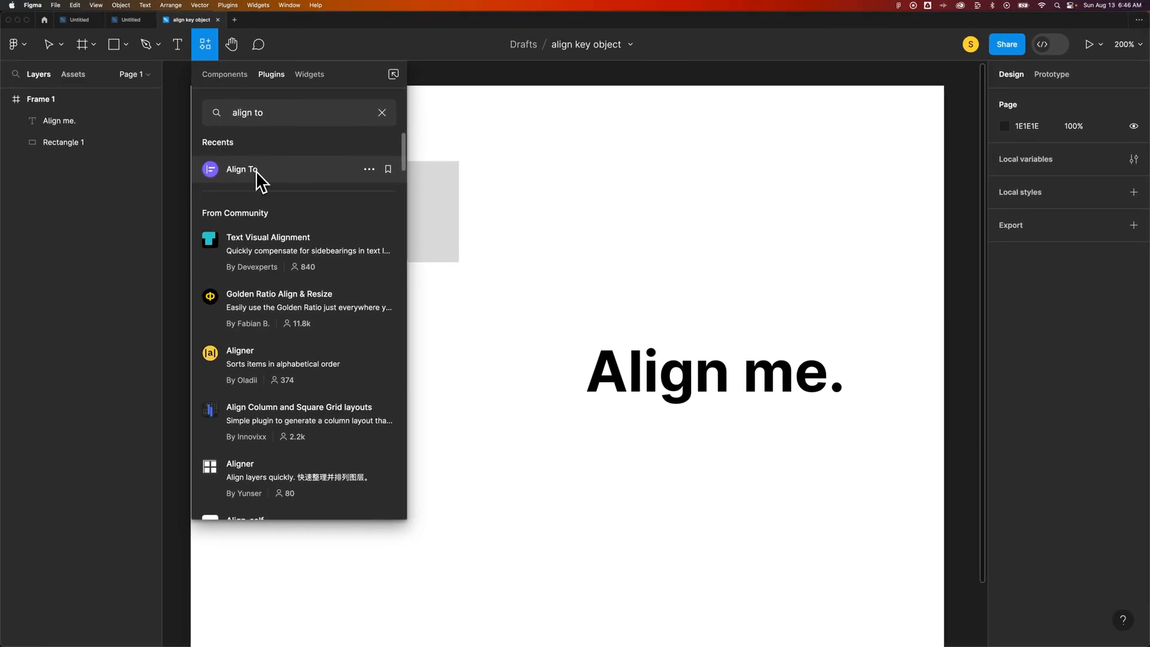
# Launch the Align To plugin from the plugin search results.
pyautogui.click(241, 169)
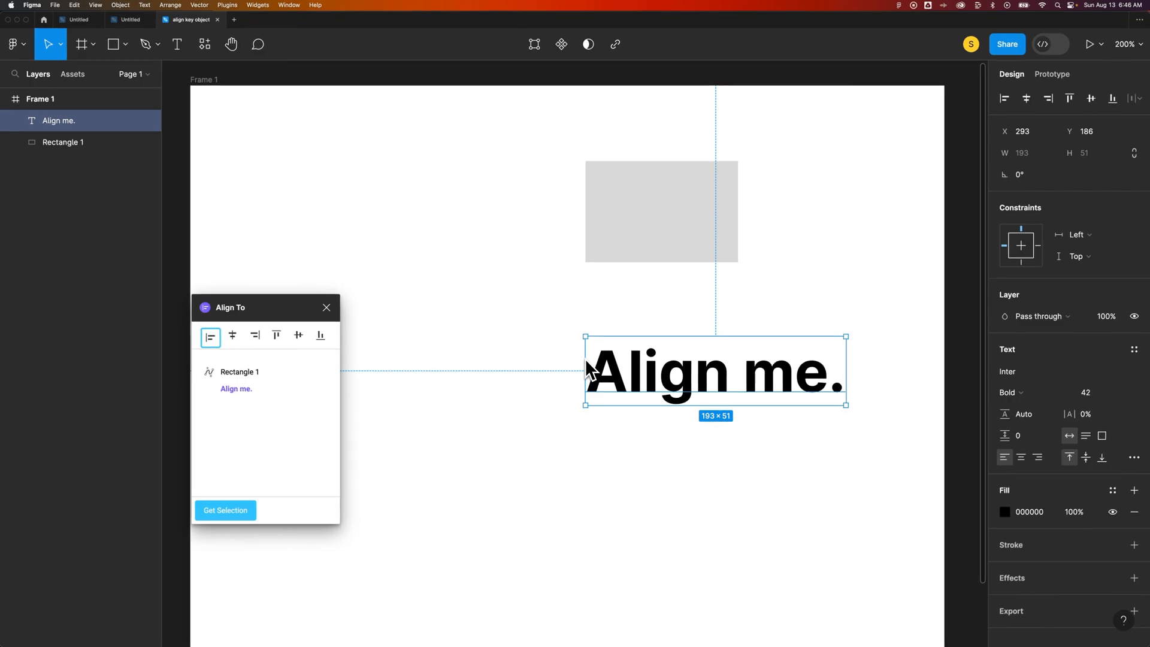
# Check Rectangle 1 and Align me. as the key object, then close Align To.
pyautogui.click(236, 389)
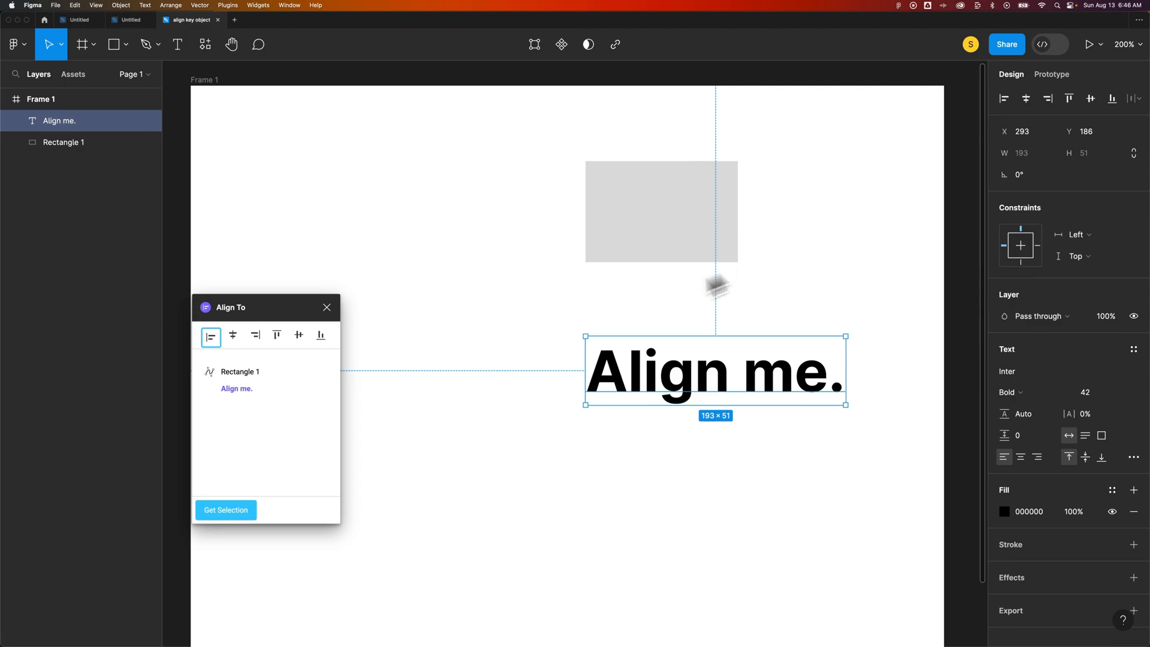
pyautogui.click(239, 372)
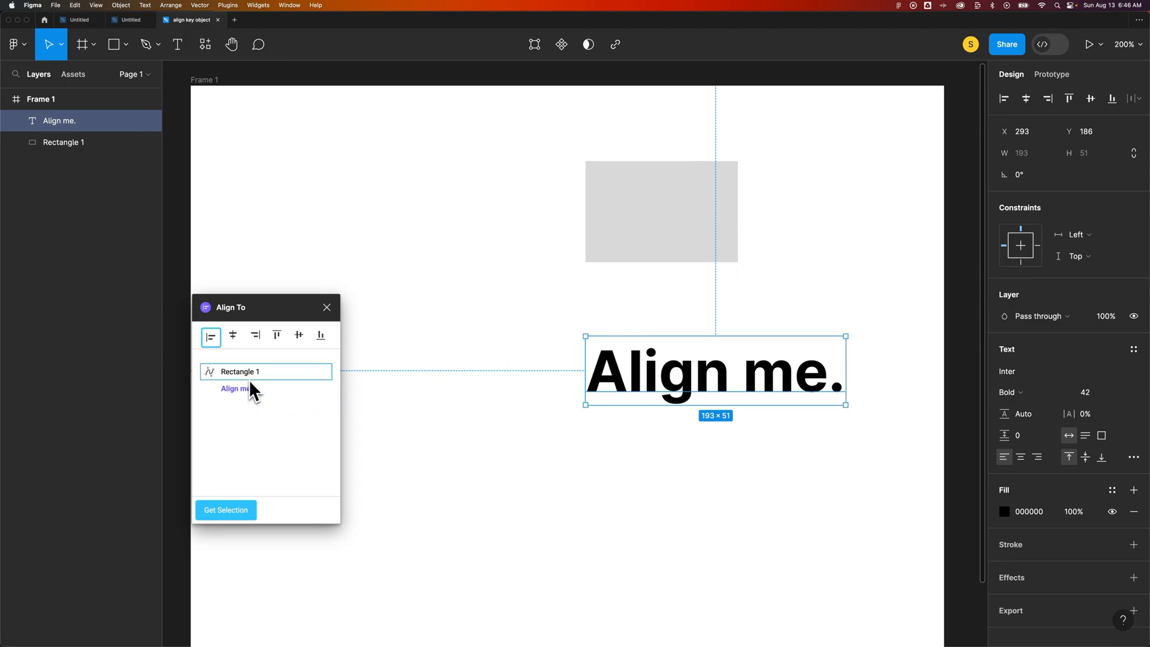
pyautogui.click(234, 388)
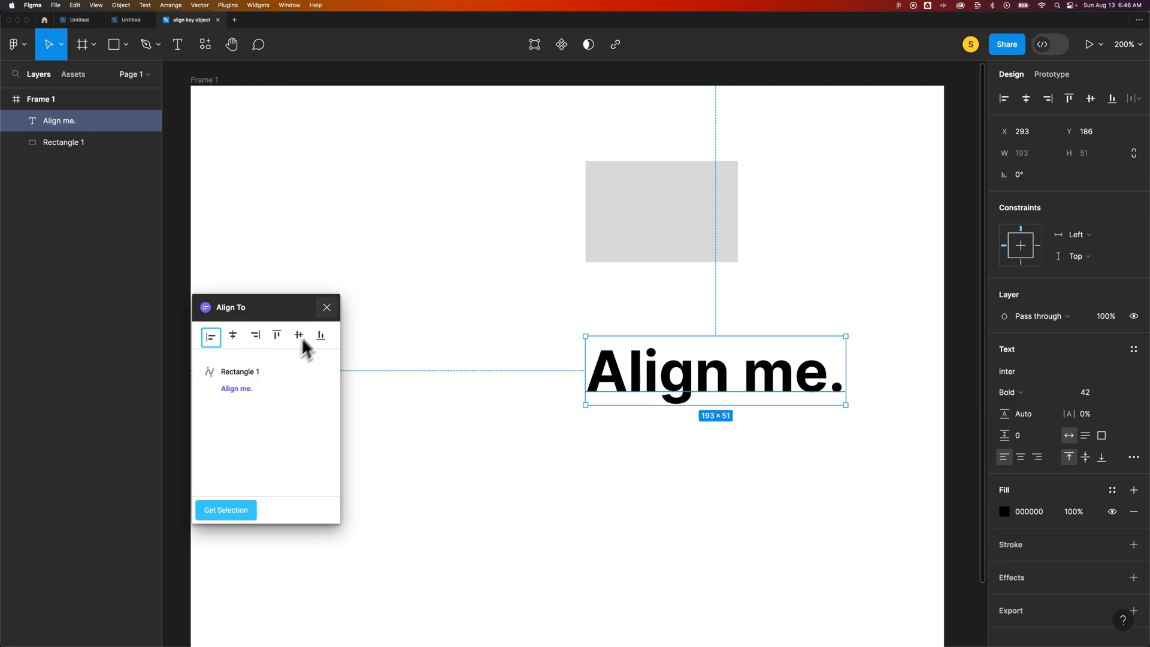
pyautogui.click(326, 307)
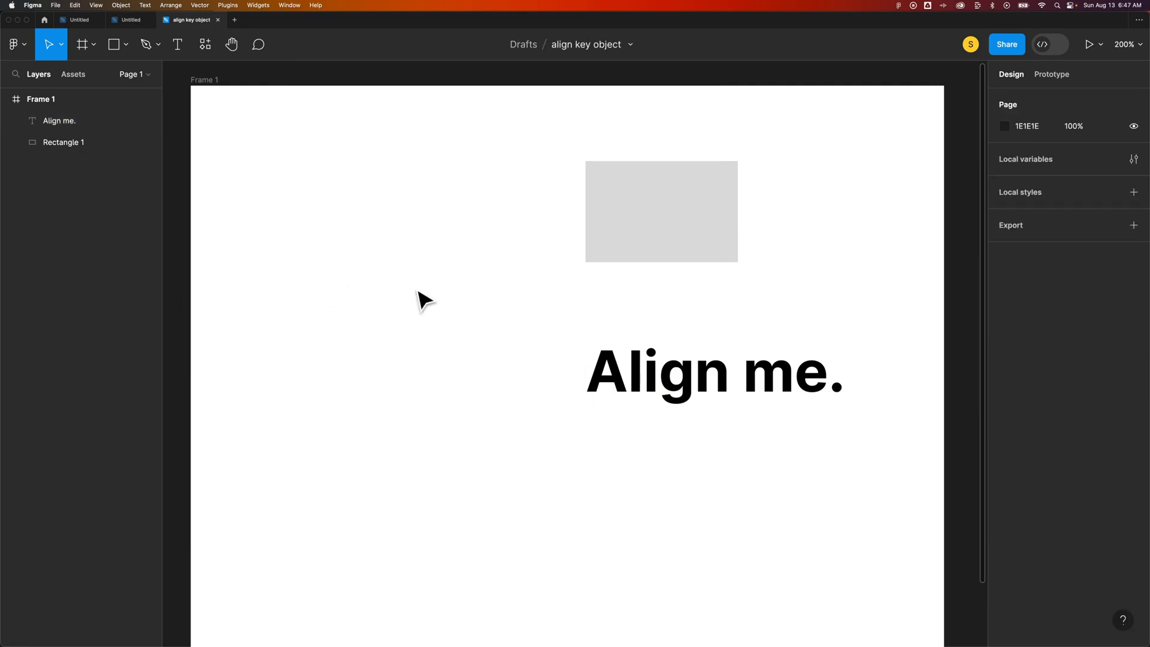